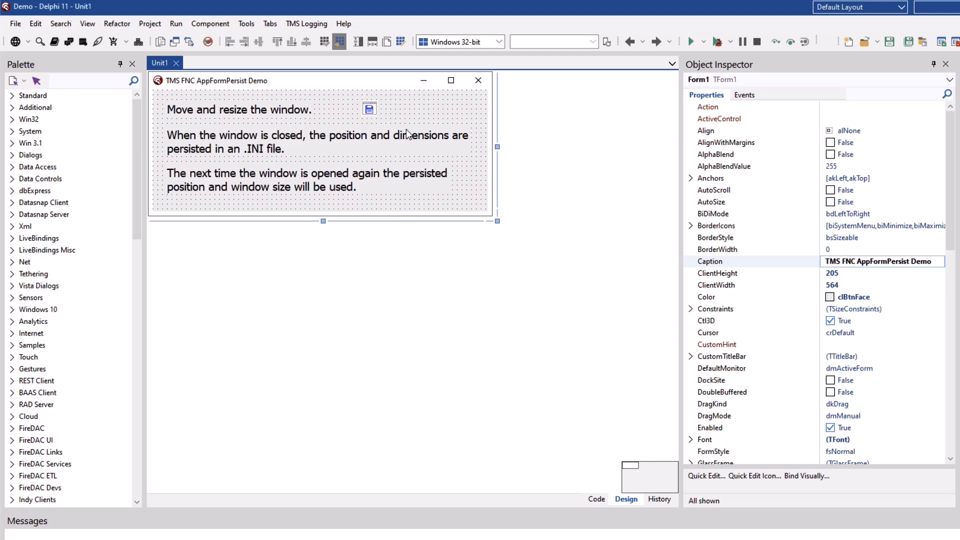
# Select the TMSFNCAppFormPersist component and show Unit1's source code
pyautogui.click(369, 108)
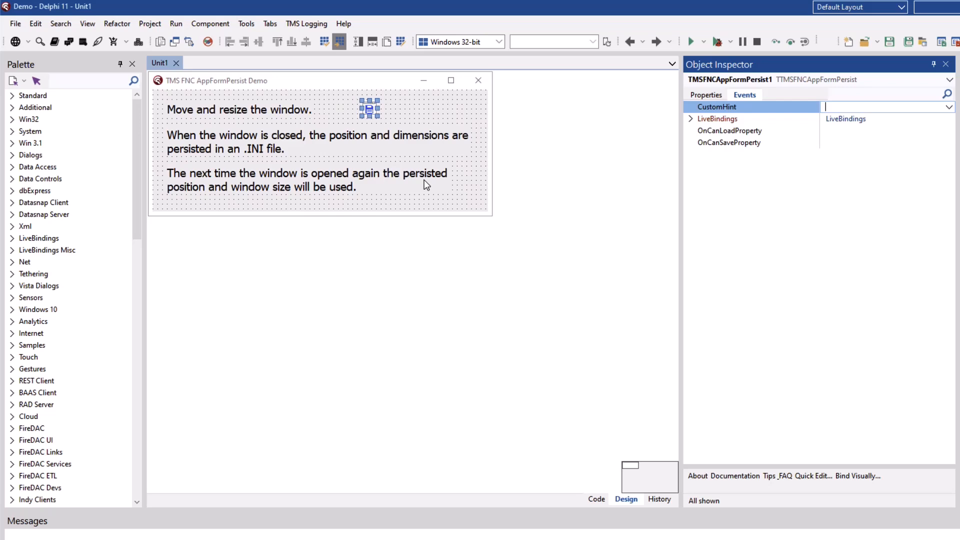
pyautogui.click(595, 499)
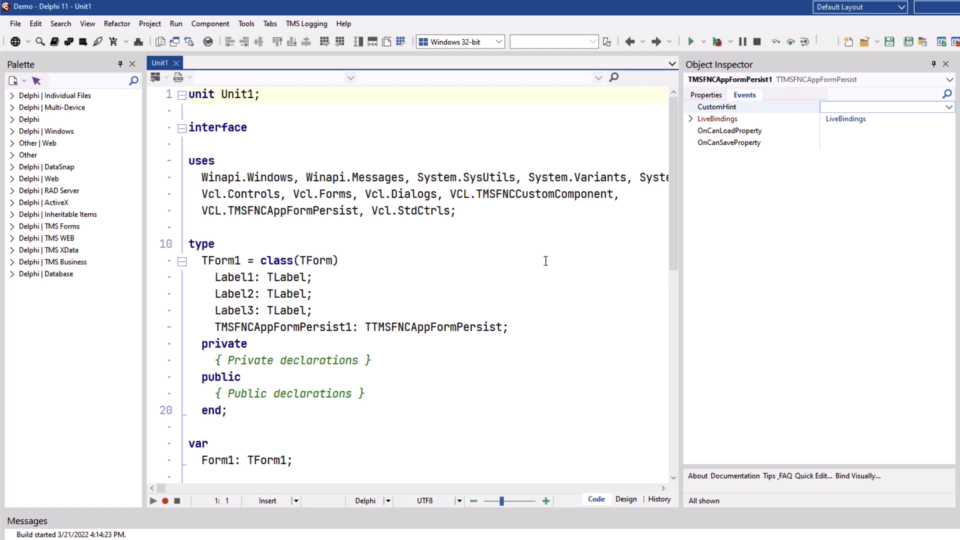
# Run the AppFormPersist demo, resize its window and close it again
pyautogui.click(691, 42)
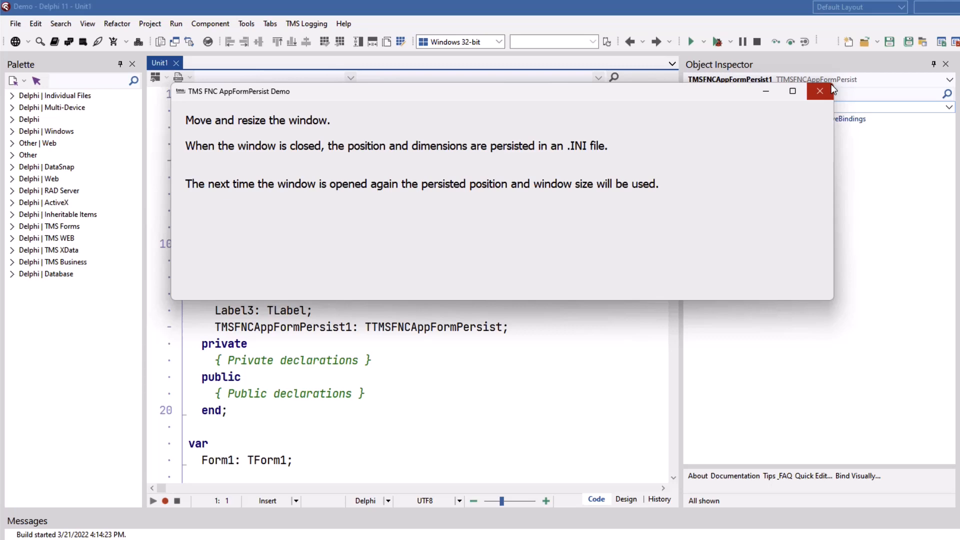
pyautogui.click(819, 91)
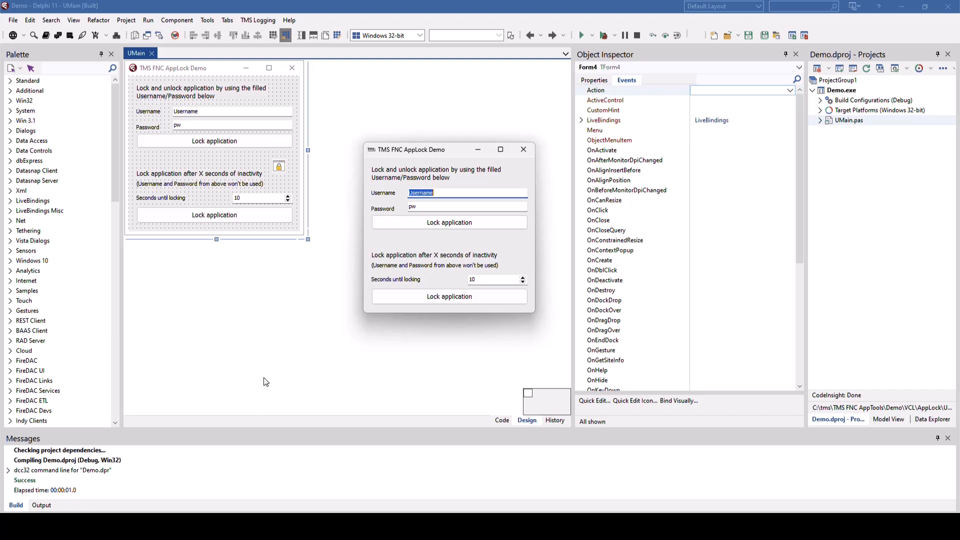
pyautogui.moveTo(341, 201)
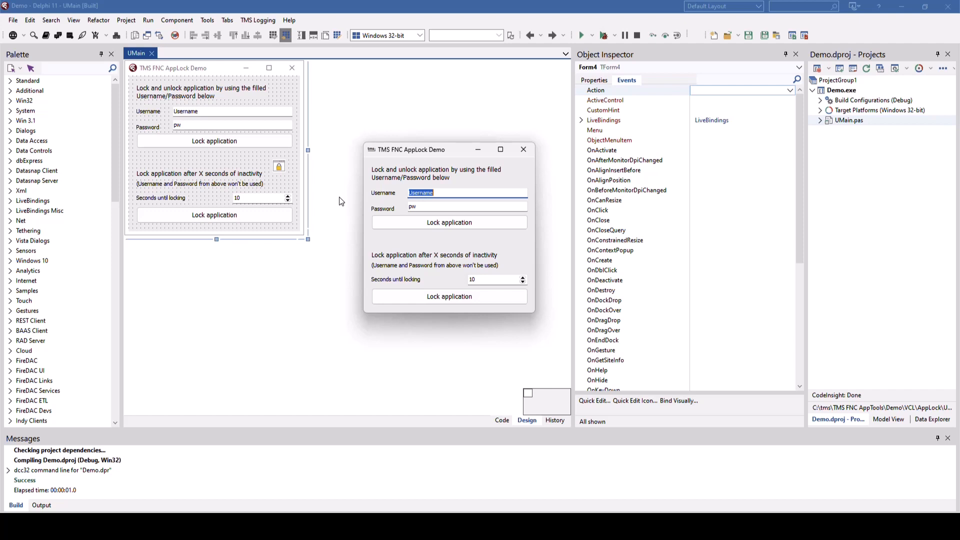
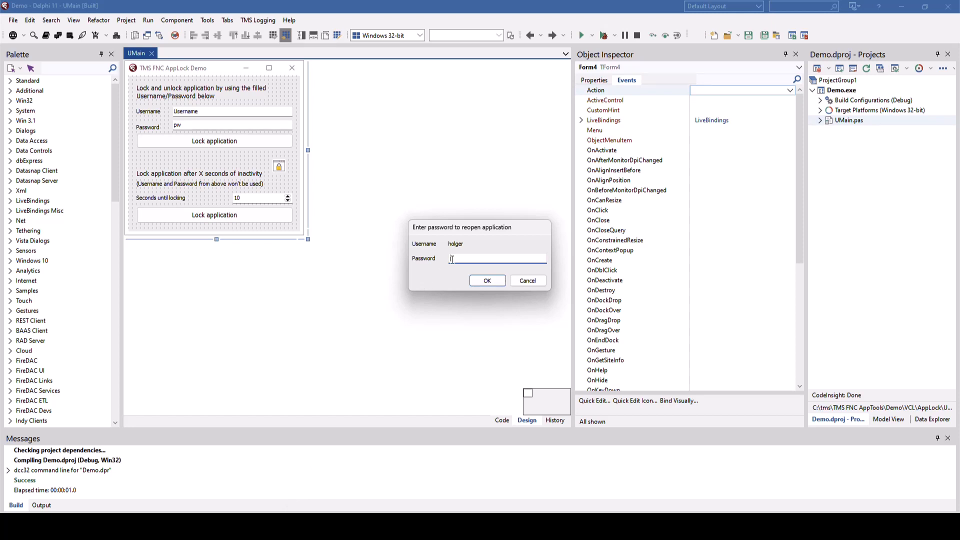
pyautogui.moveTo(429, 299)
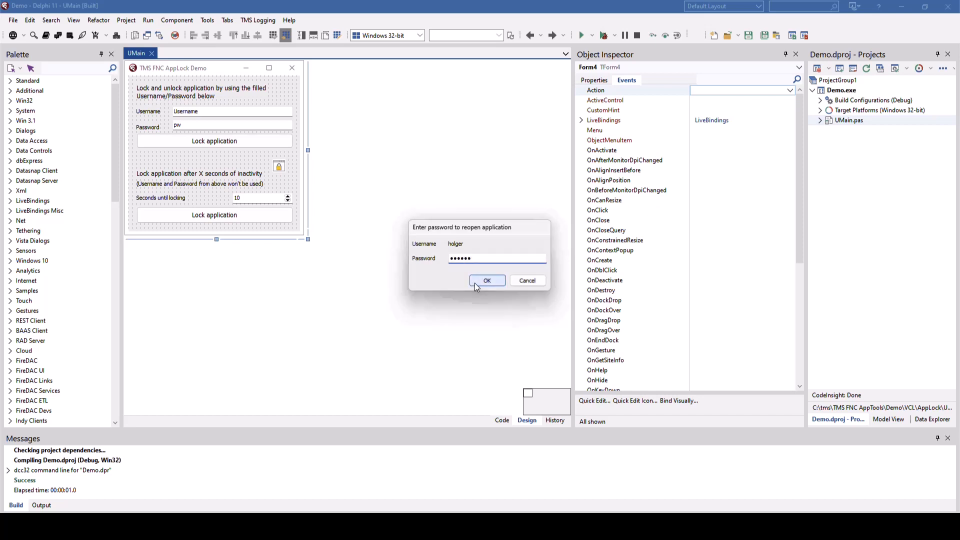
pyautogui.click(487, 280)
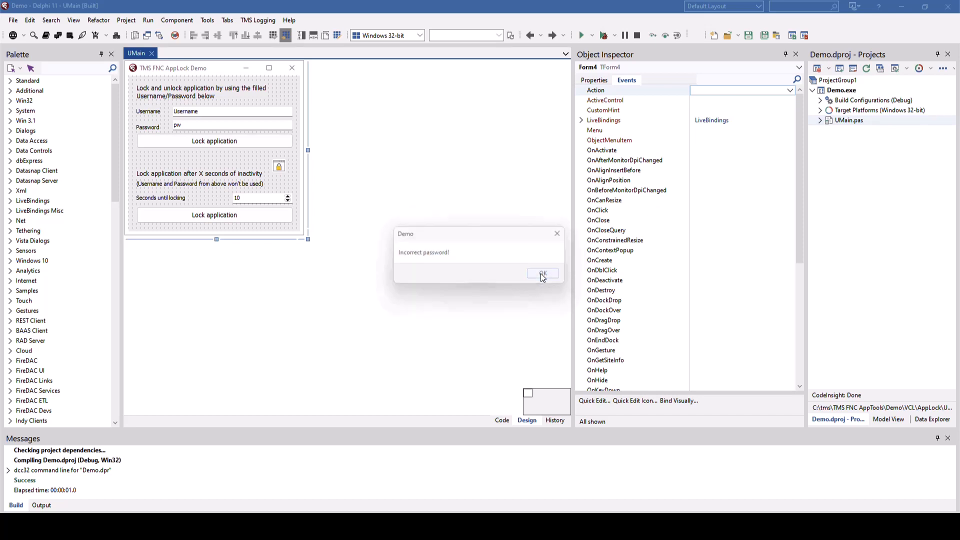
pyautogui.click(541, 273)
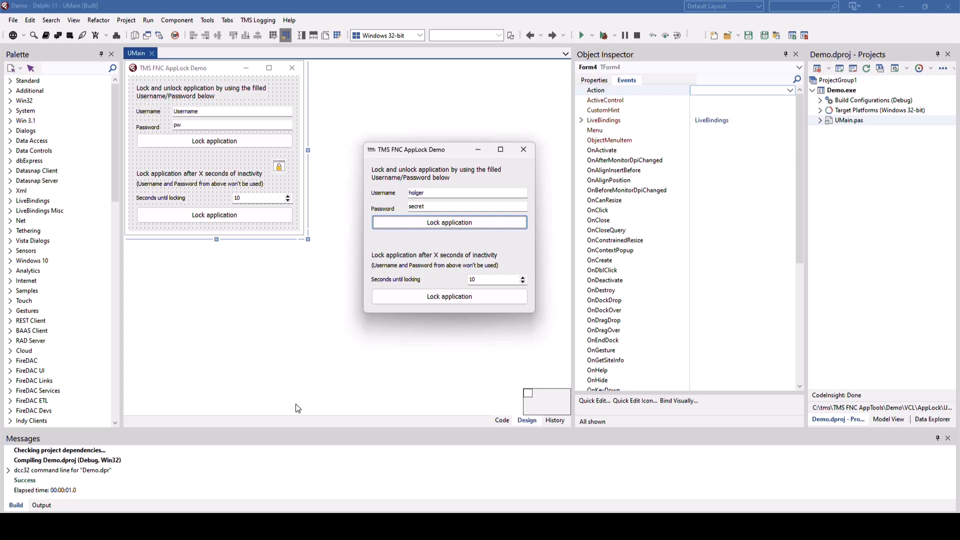
pyautogui.moveTo(112, 370)
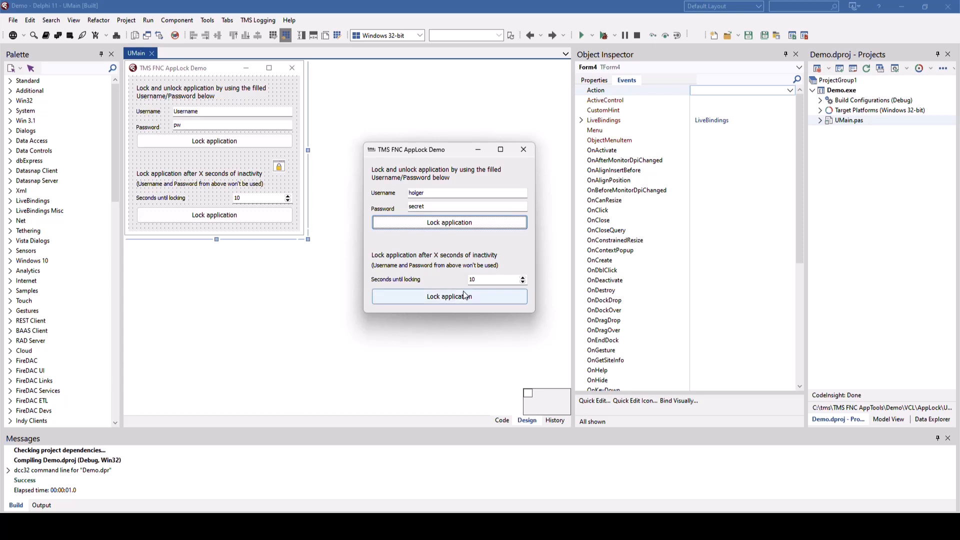
# Arm the inactivity lock at 5 seconds and leave the demo idle until it locks
pyautogui.click(493, 279)
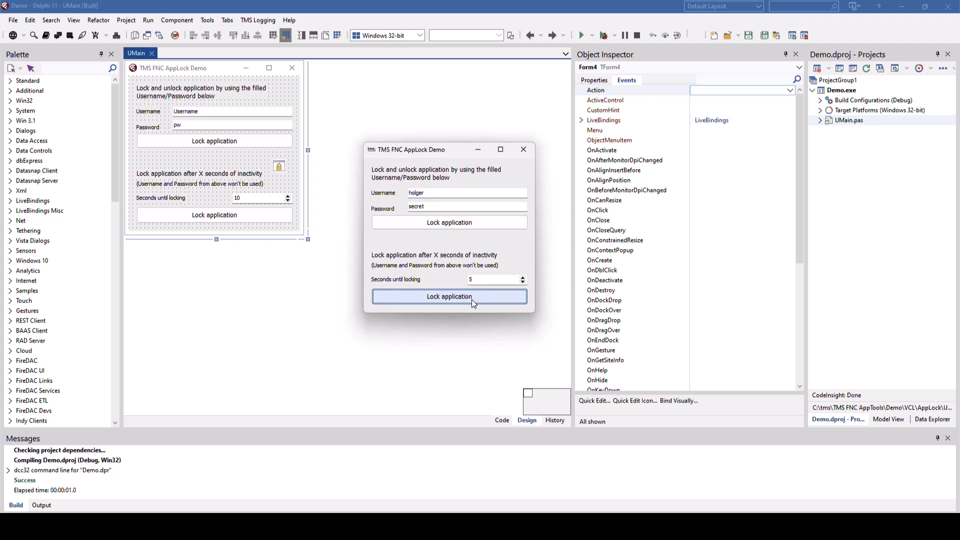
pyautogui.click(449, 296)
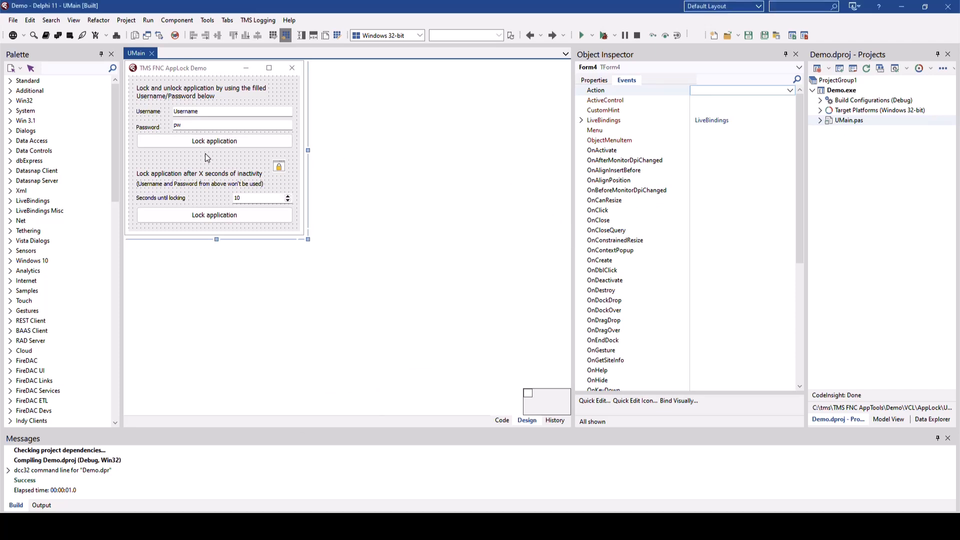
pyautogui.click(501, 420)
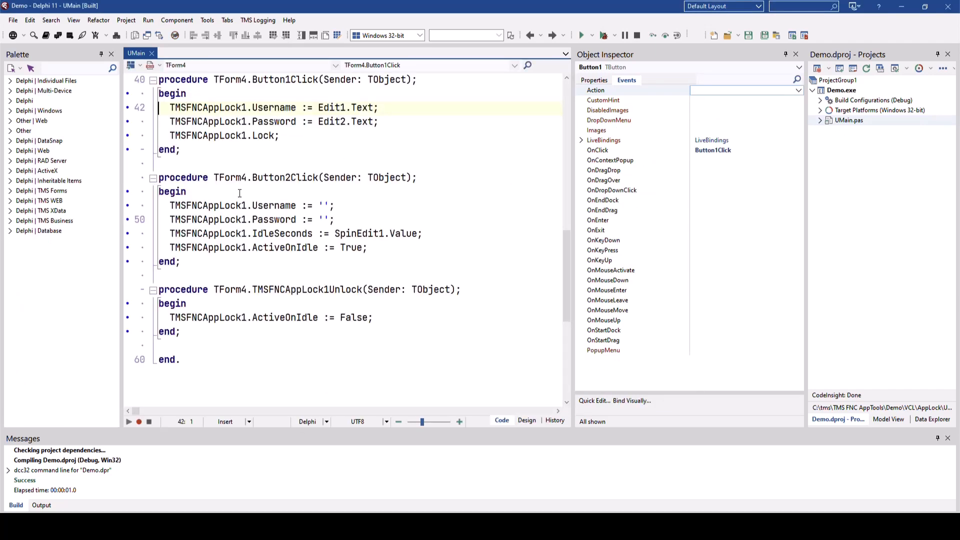
pyautogui.doubleClick(263, 135)
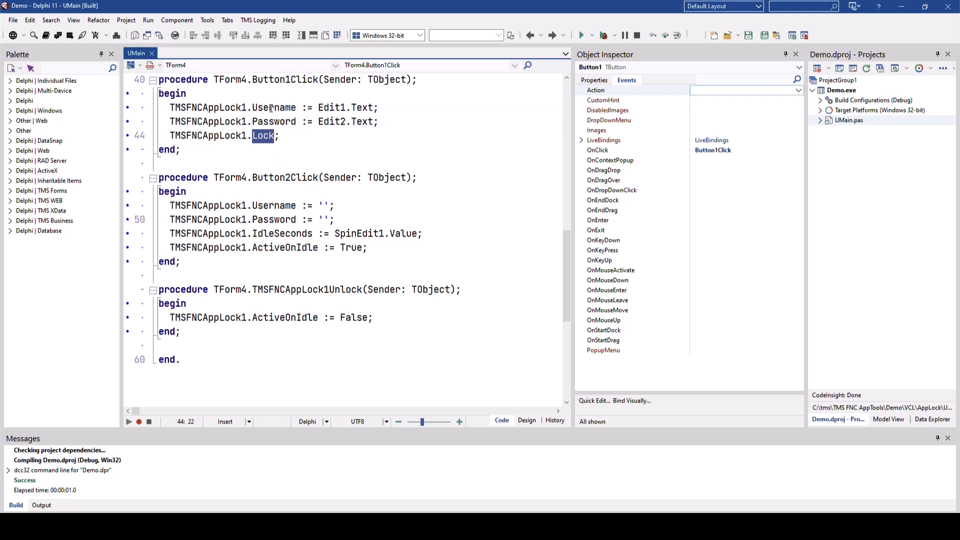
pyautogui.doubleClick(274, 121)
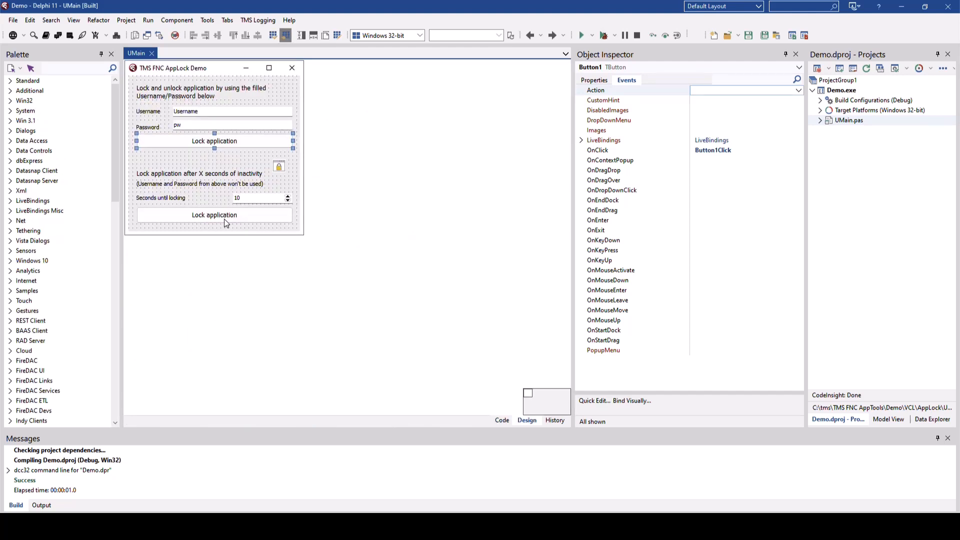
pyautogui.click(501, 420)
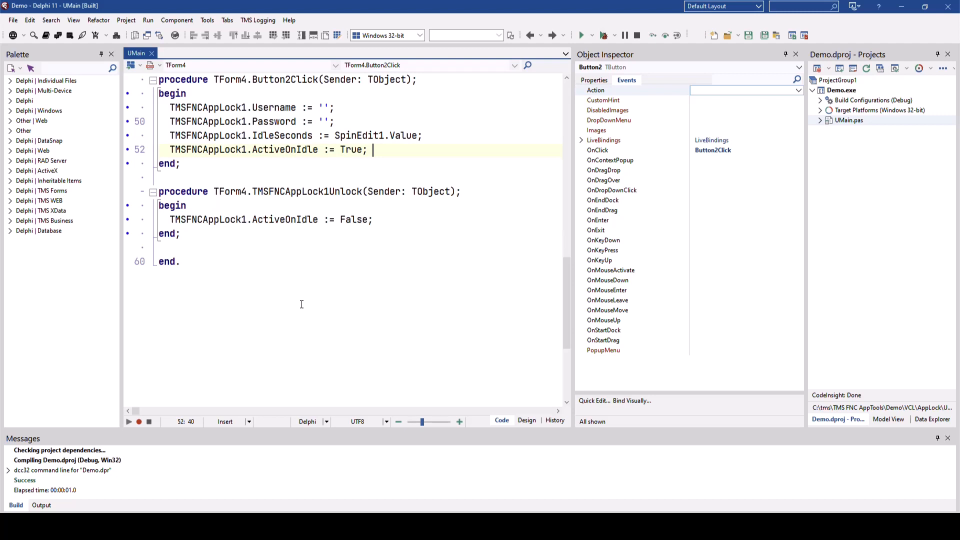
pyautogui.moveTo(268, 304)
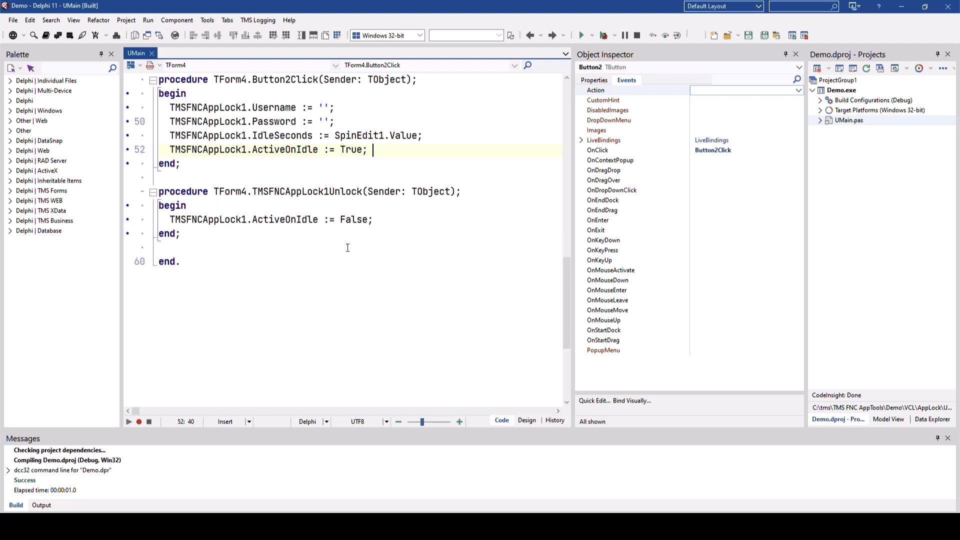
pyautogui.moveTo(367, 236)
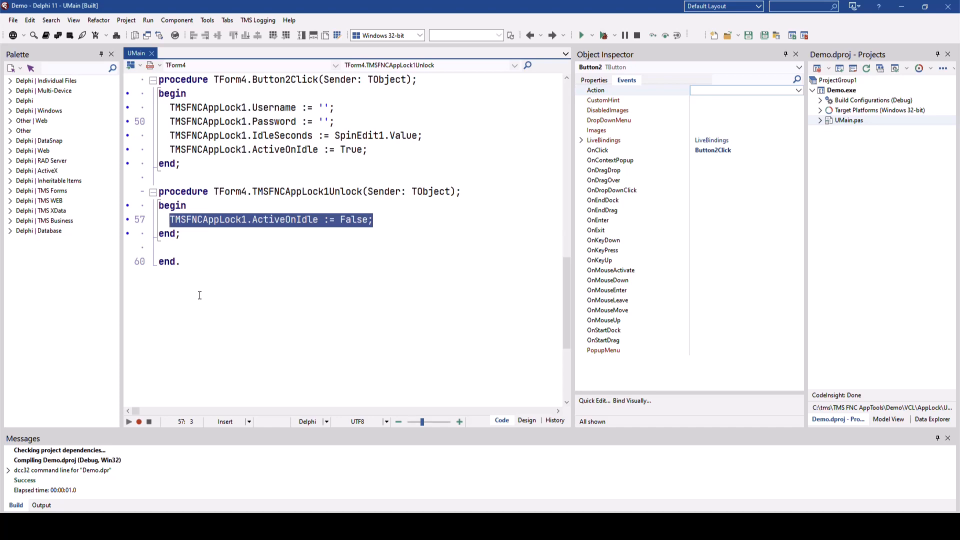
pyautogui.click(525, 420)
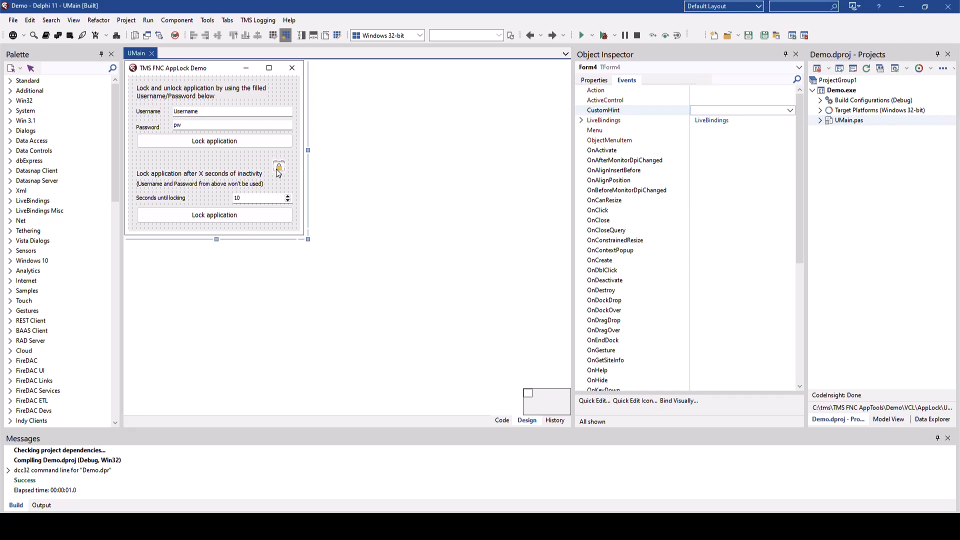
# Review TMSFNCAppLock1's OnIncorrectPassword, OnLock, OnQueryUnlock, OnUnlock and OnVerifyPassword events, only OnUnlock assigned
pyautogui.click(277, 165)
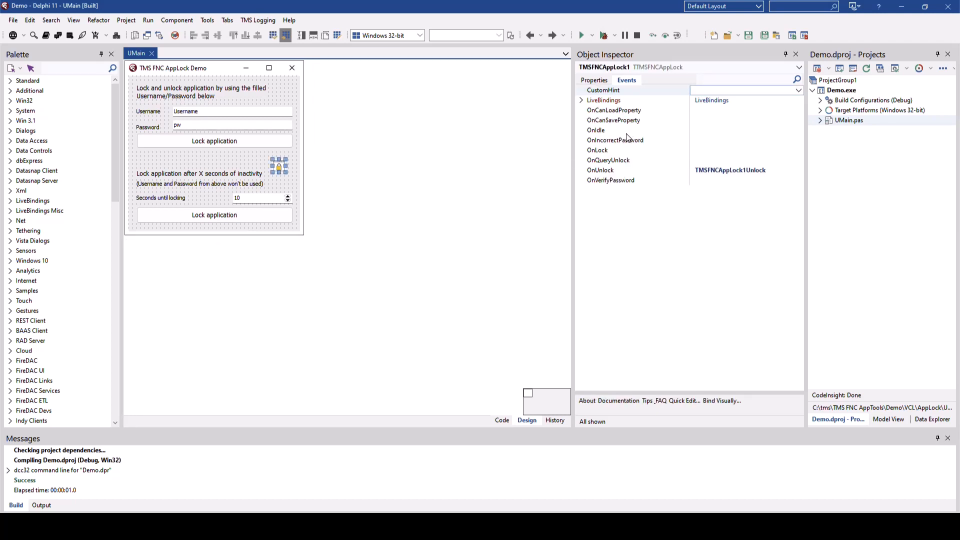
pyautogui.click(615, 140)
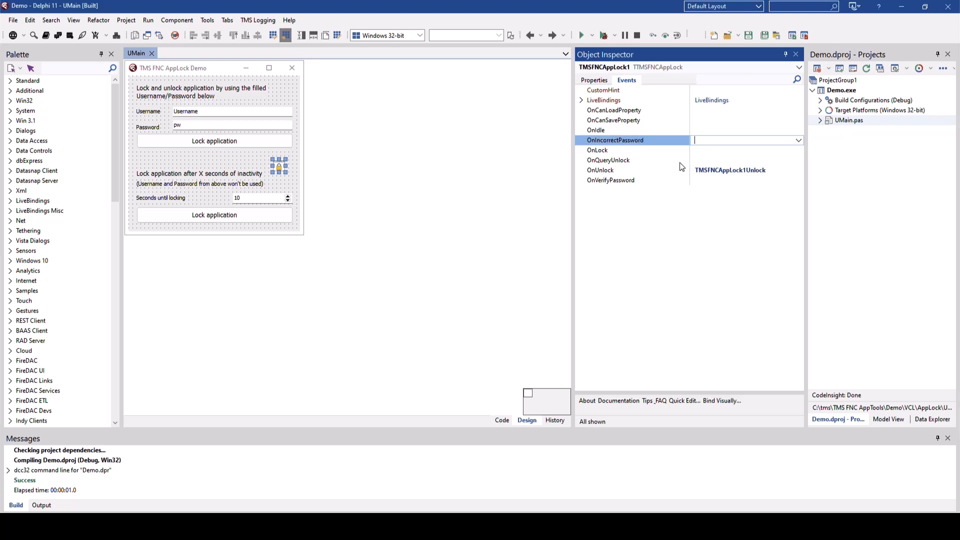
pyautogui.click(597, 150)
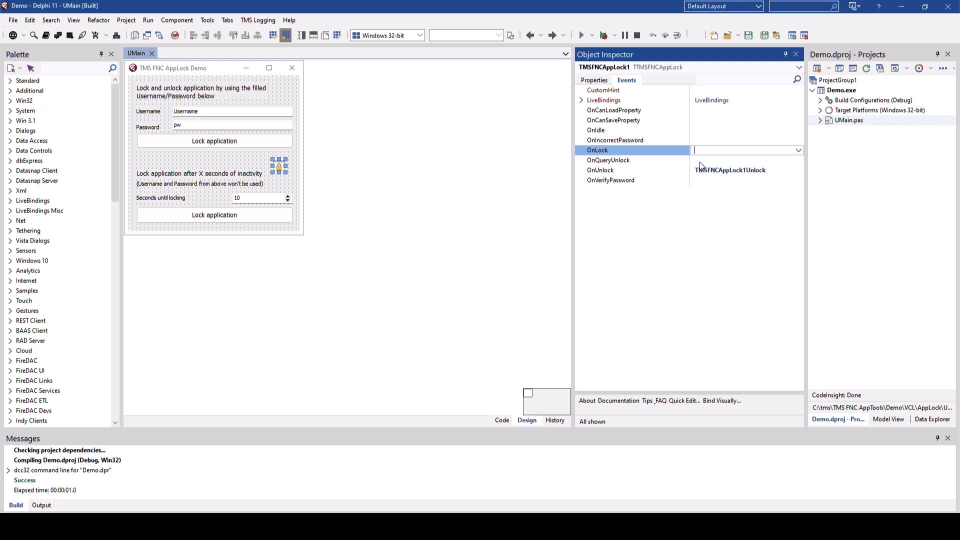
pyautogui.click(608, 160)
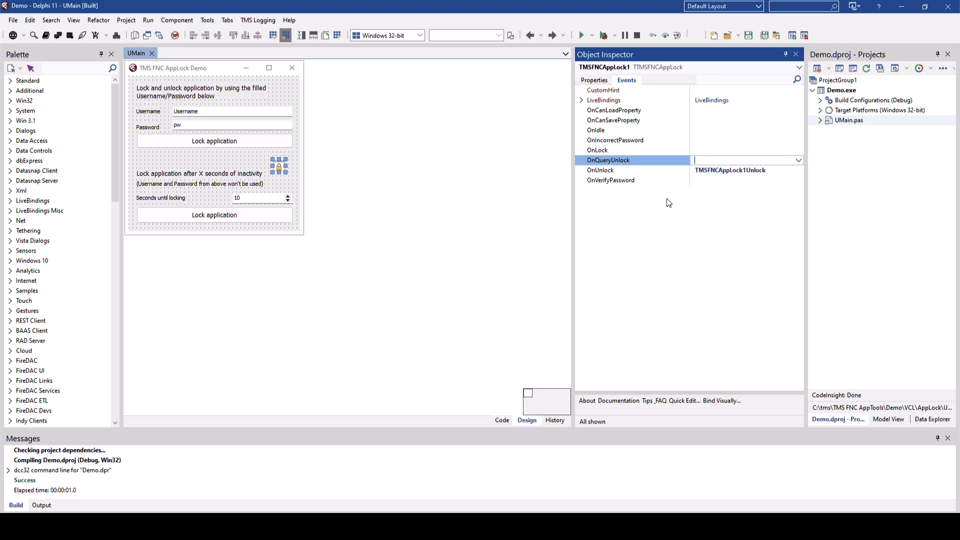
pyautogui.click(600, 170)
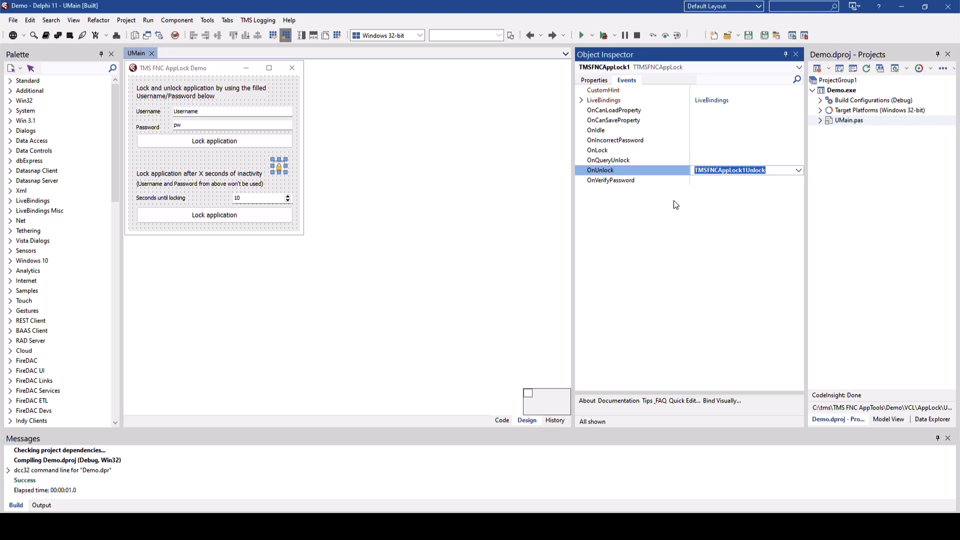
pyautogui.click(610, 180)
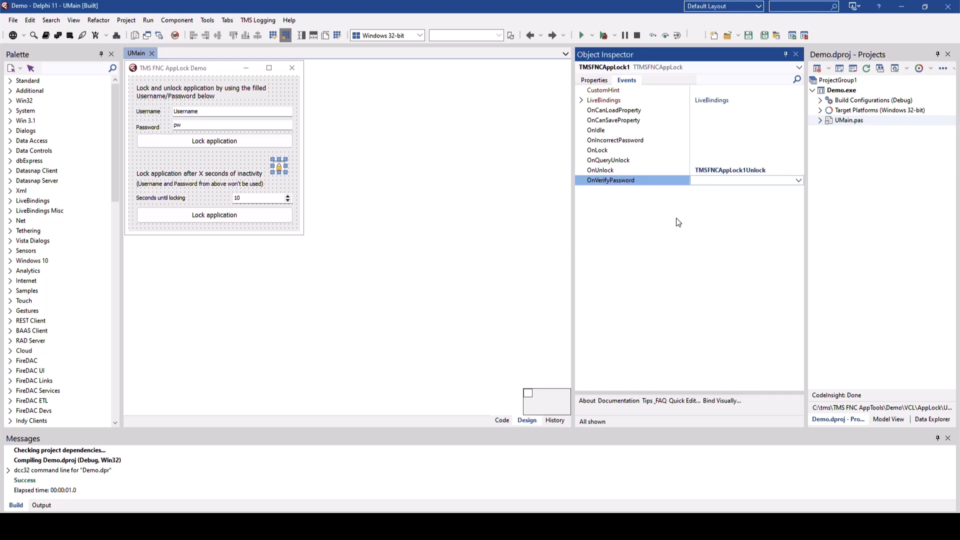